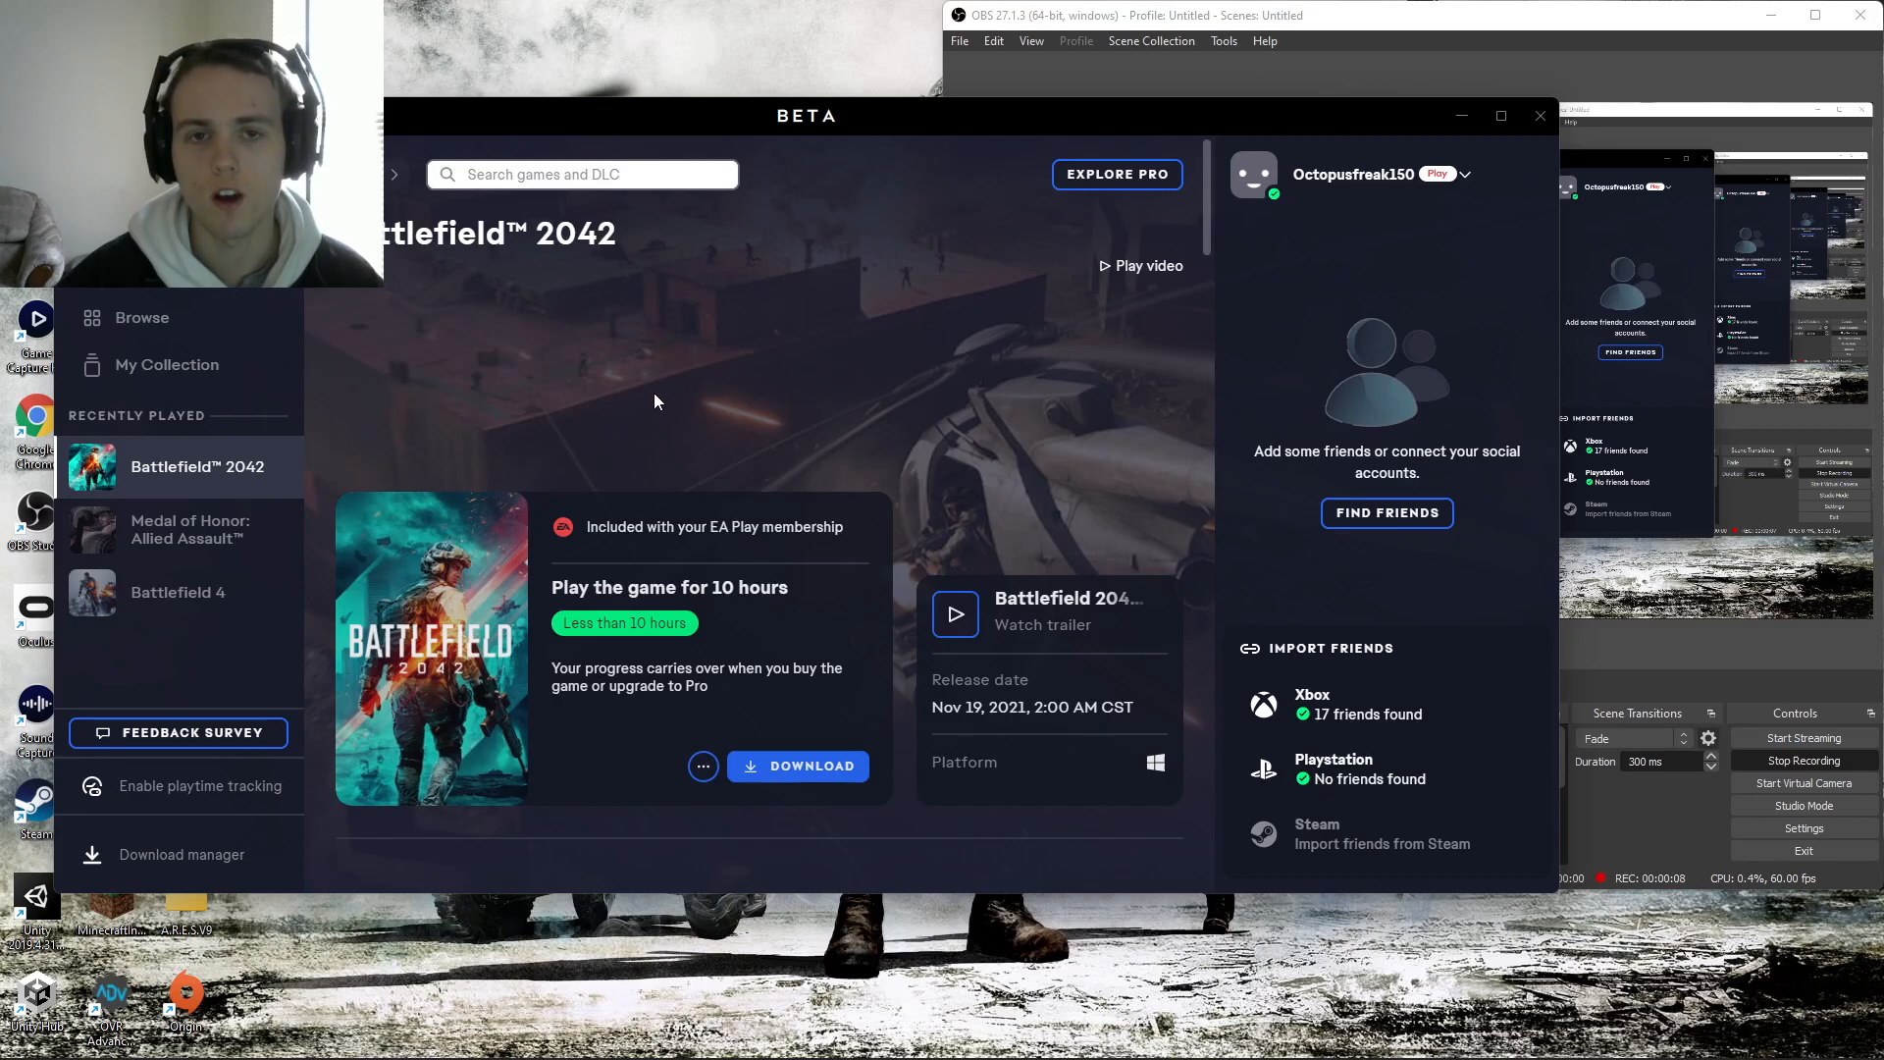
{"action": "mouse_move", "coordinate": [797, 765]}
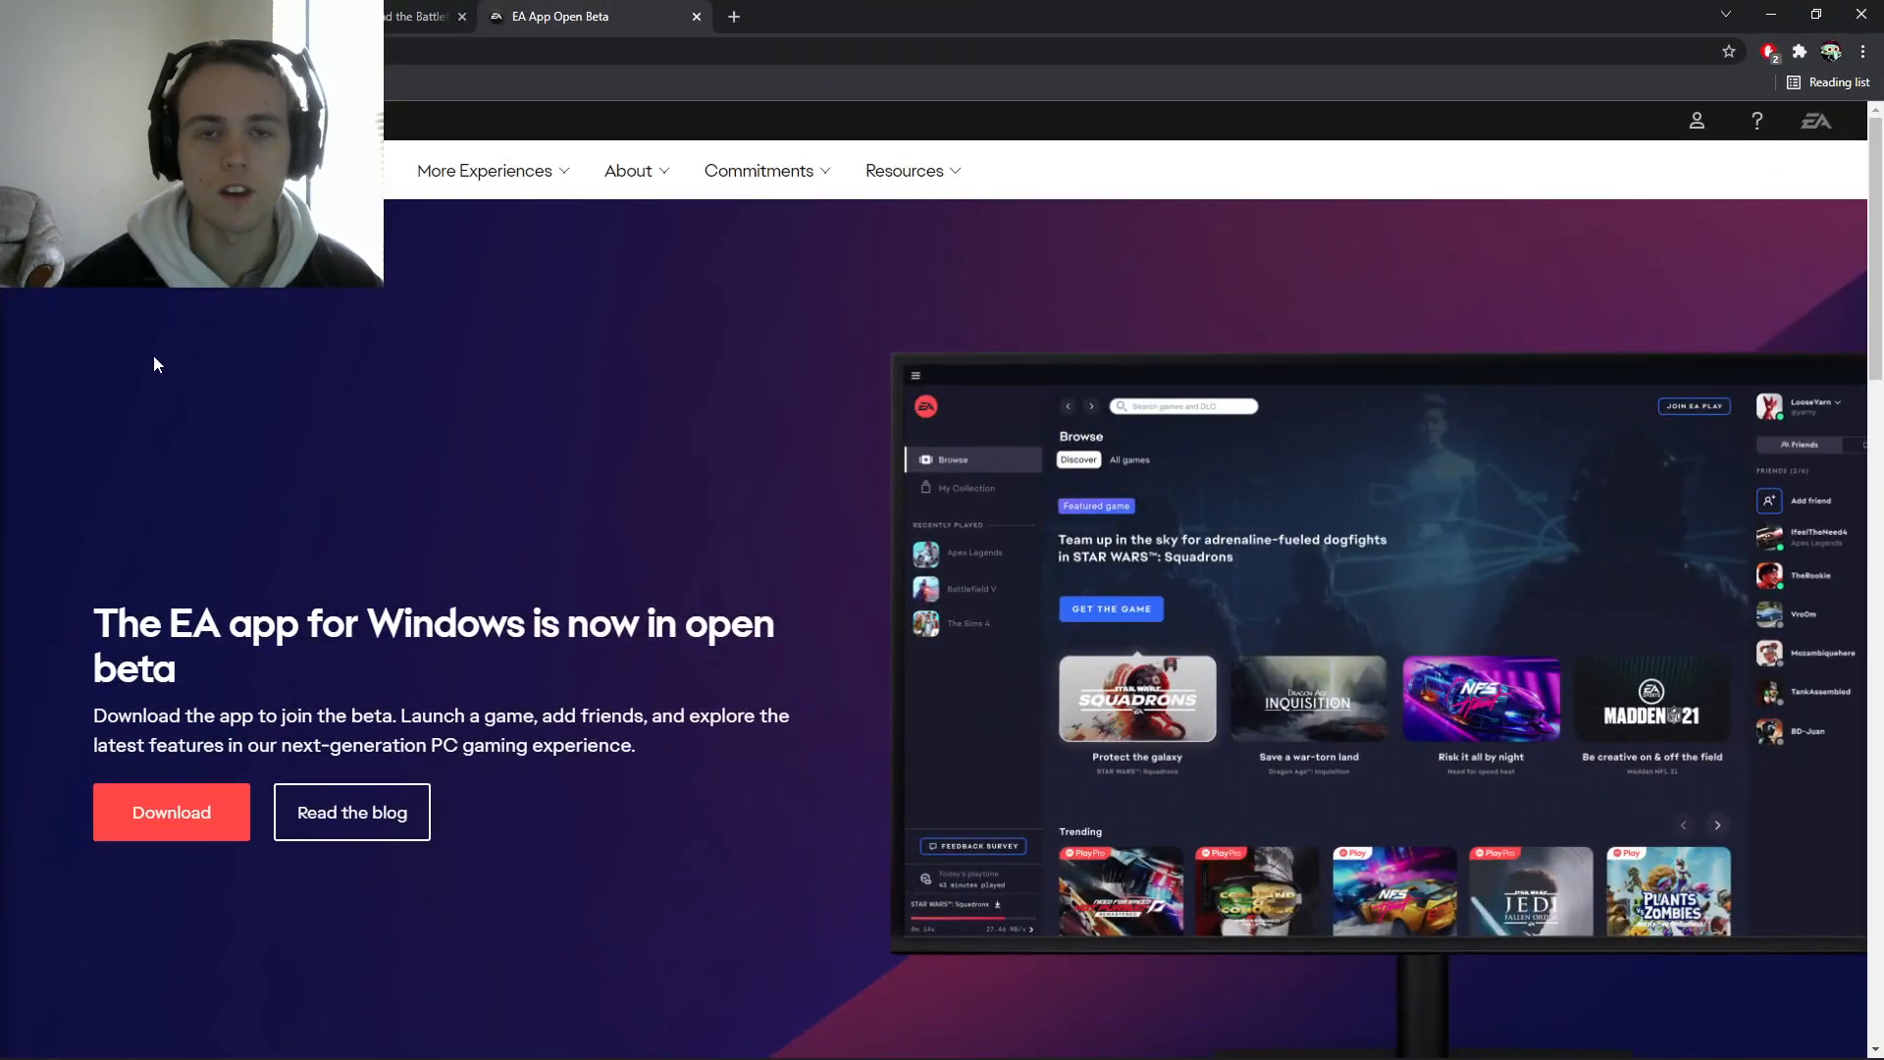
{"action": "mouse_move", "coordinate": [907, 652]}
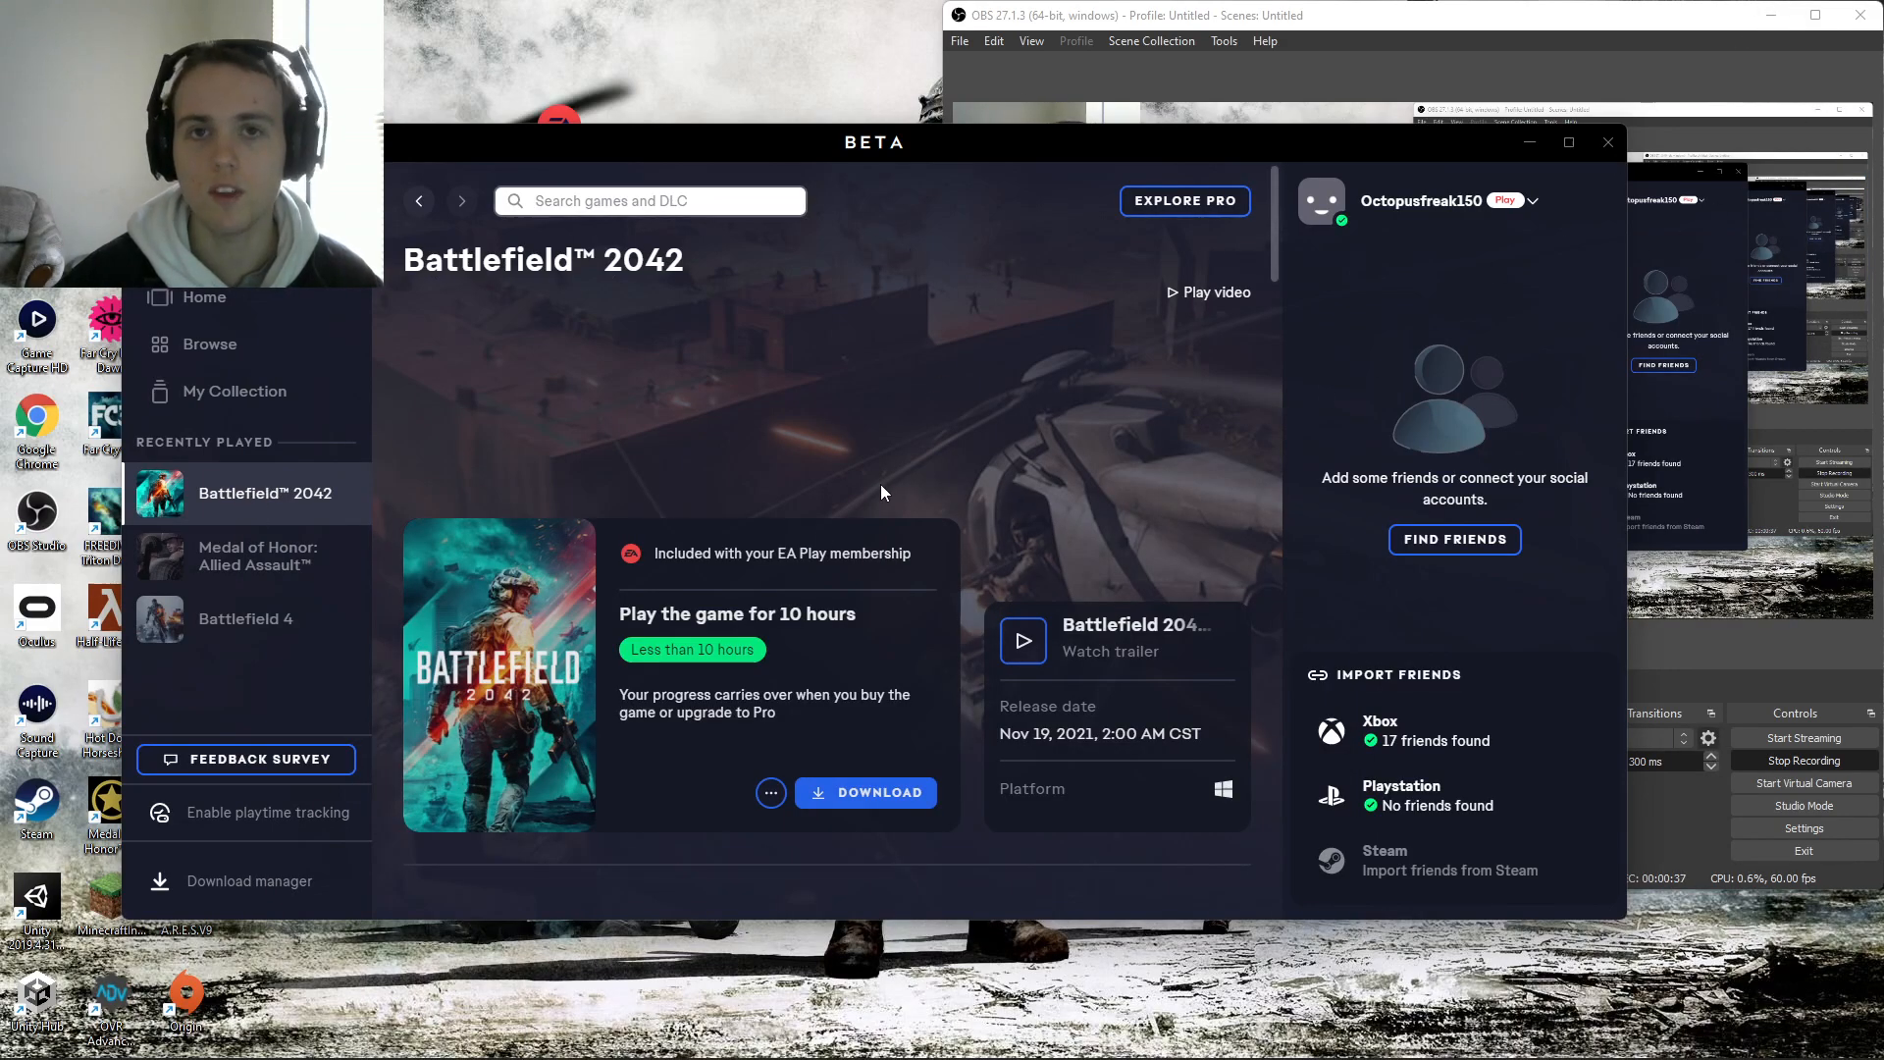
{"action": "mouse_move", "coordinate": [1418, 200]}
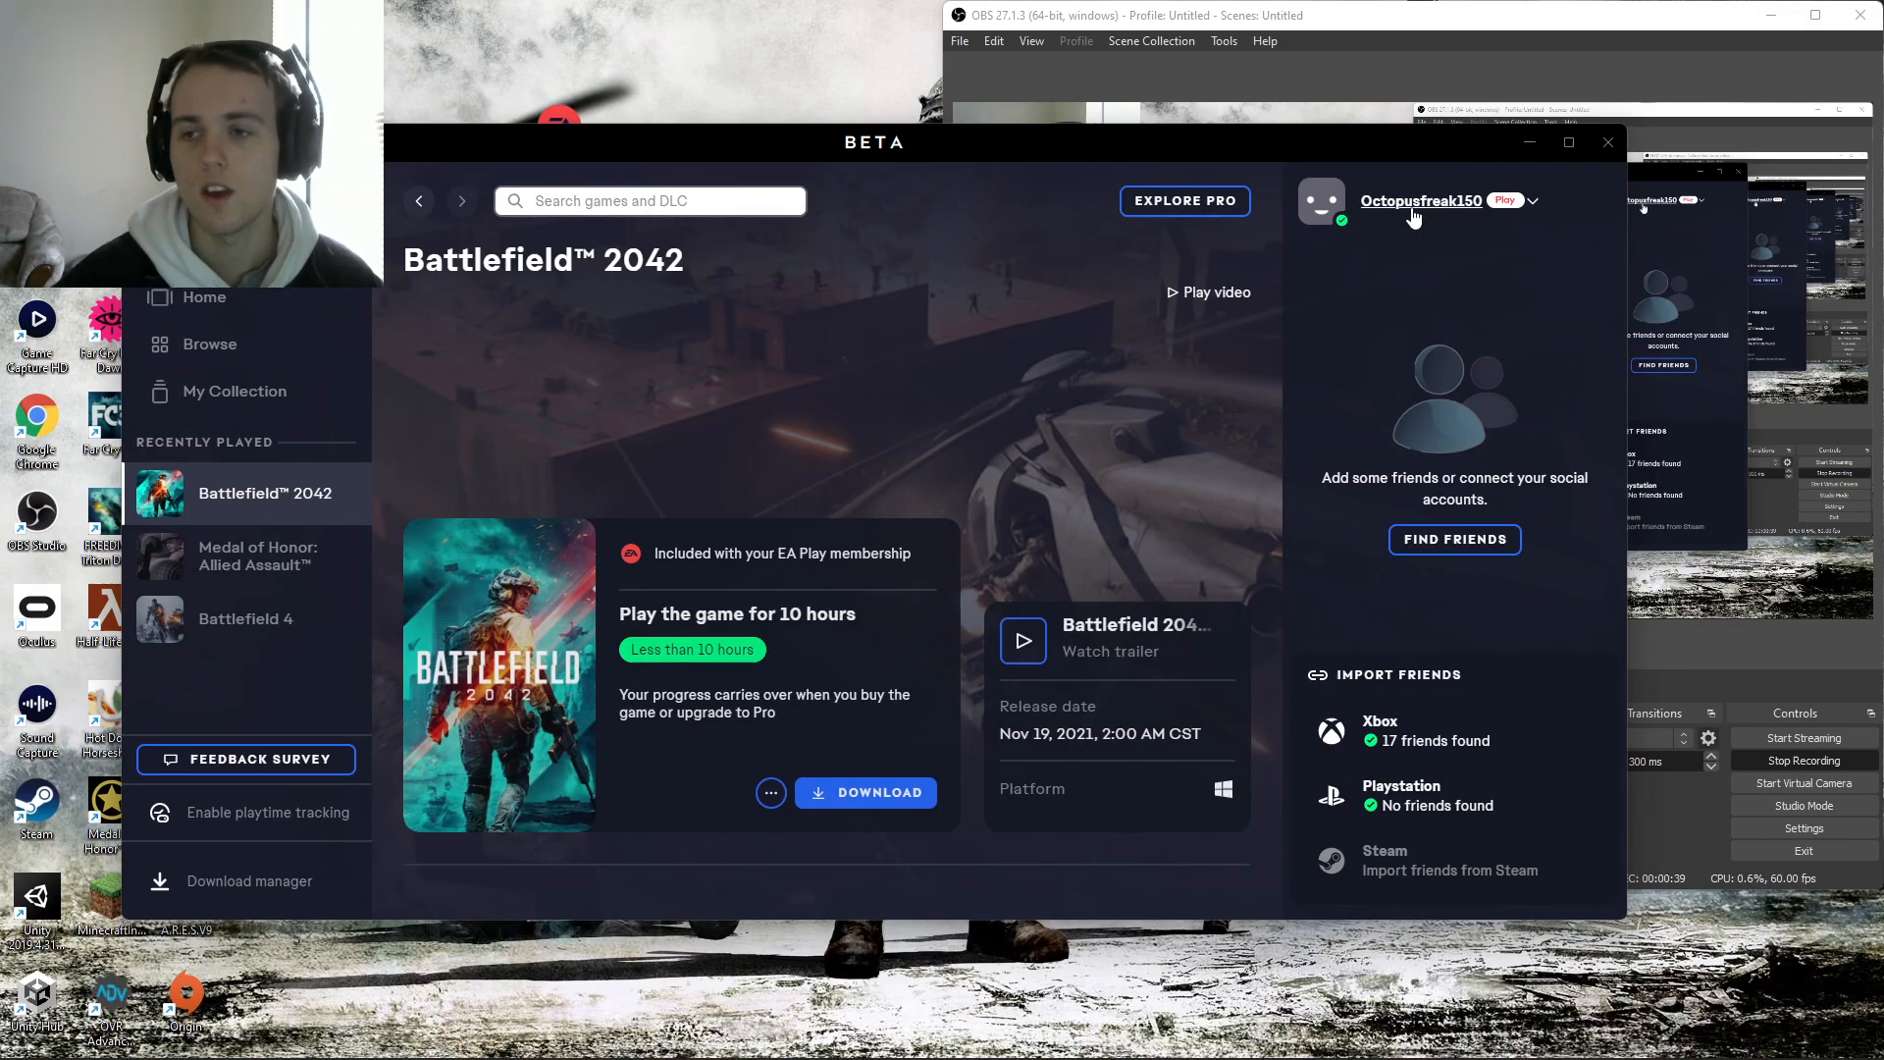
{"action": "mouse_move", "coordinate": [877, 385]}
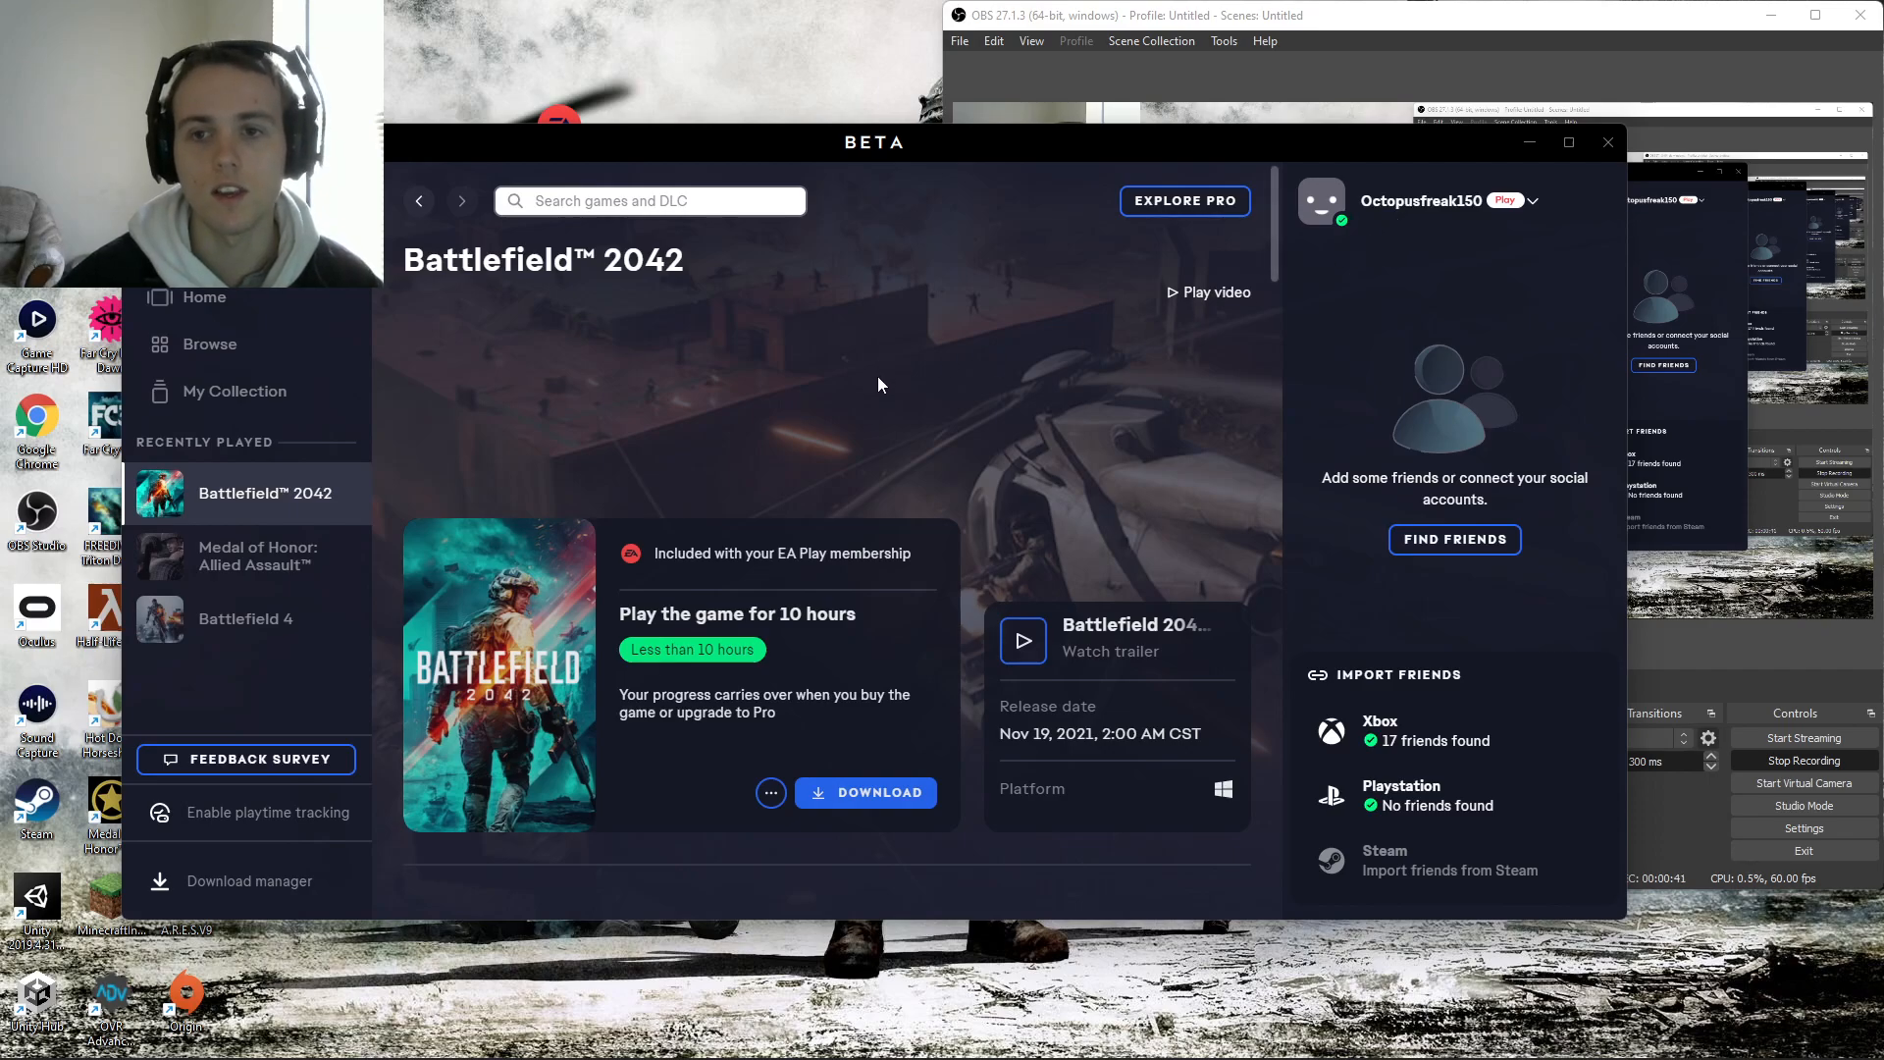
{"action": "mouse_move", "coordinate": [1313, 278]}
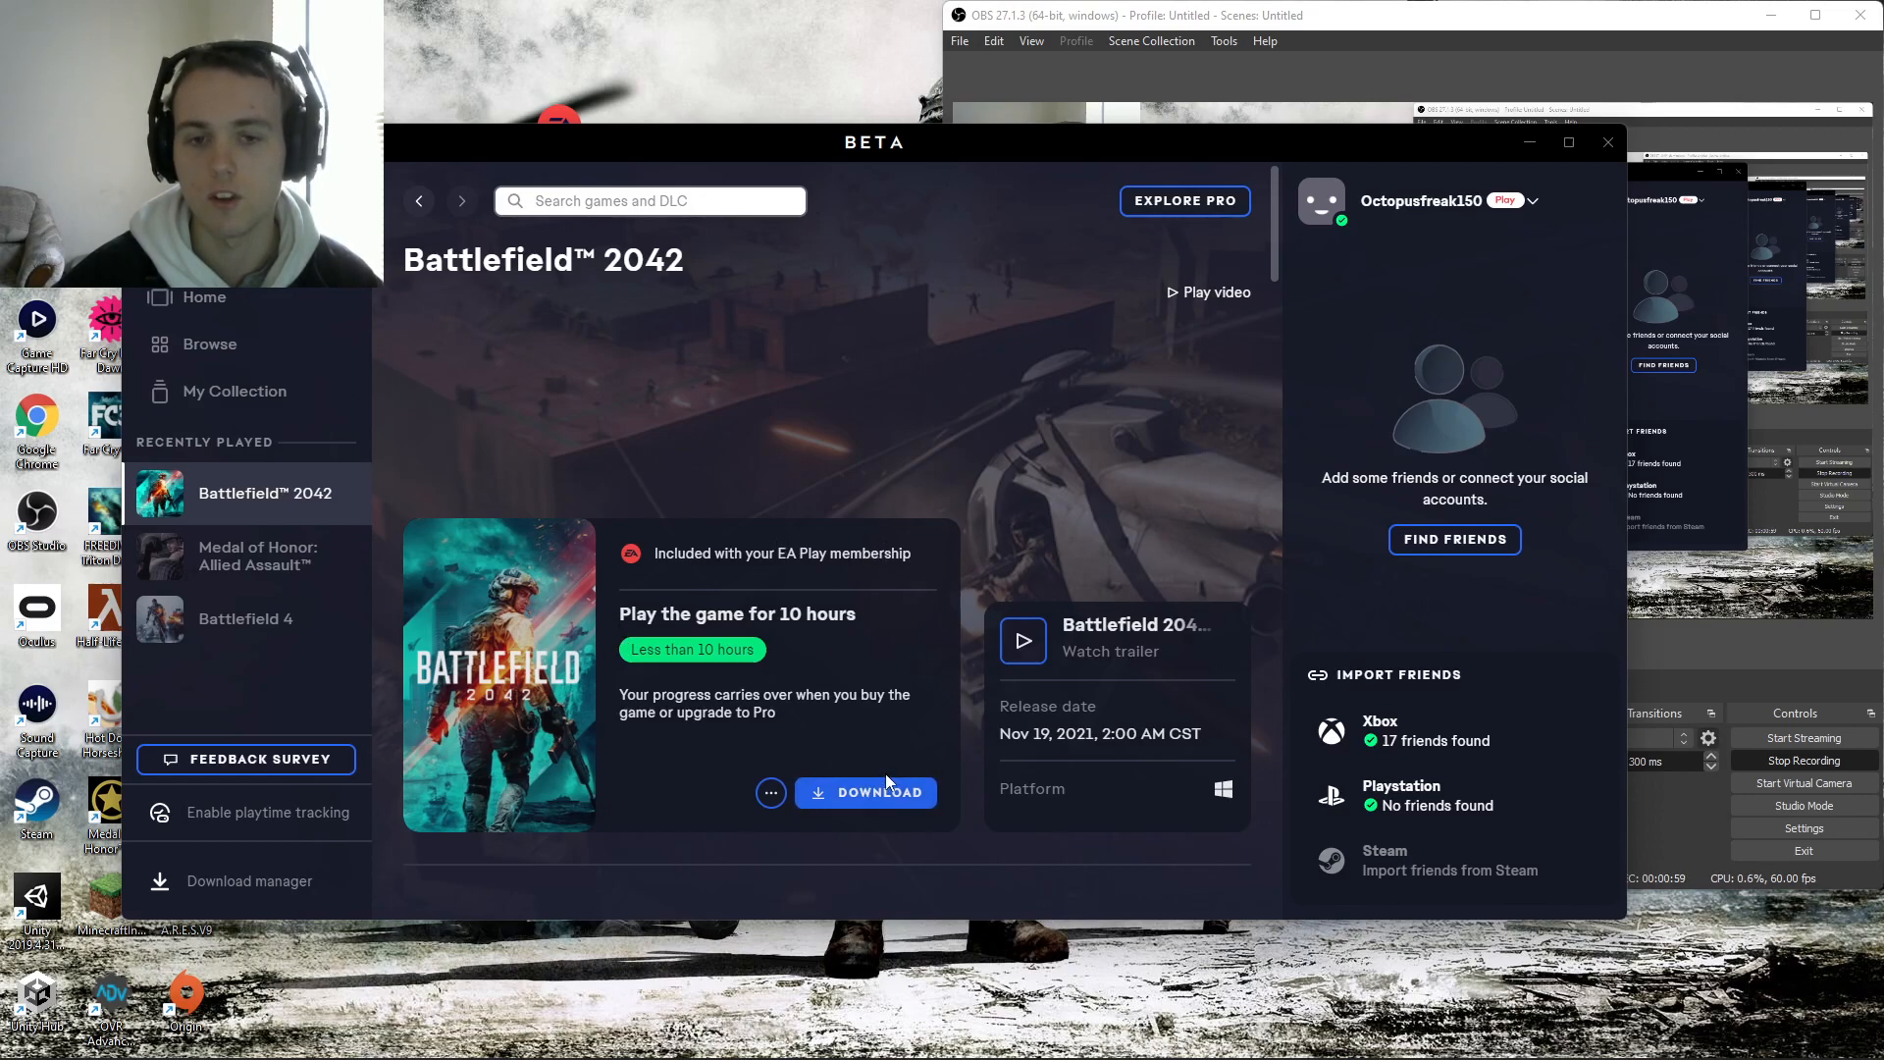
{"action": "mouse_move", "coordinate": [285, 557]}
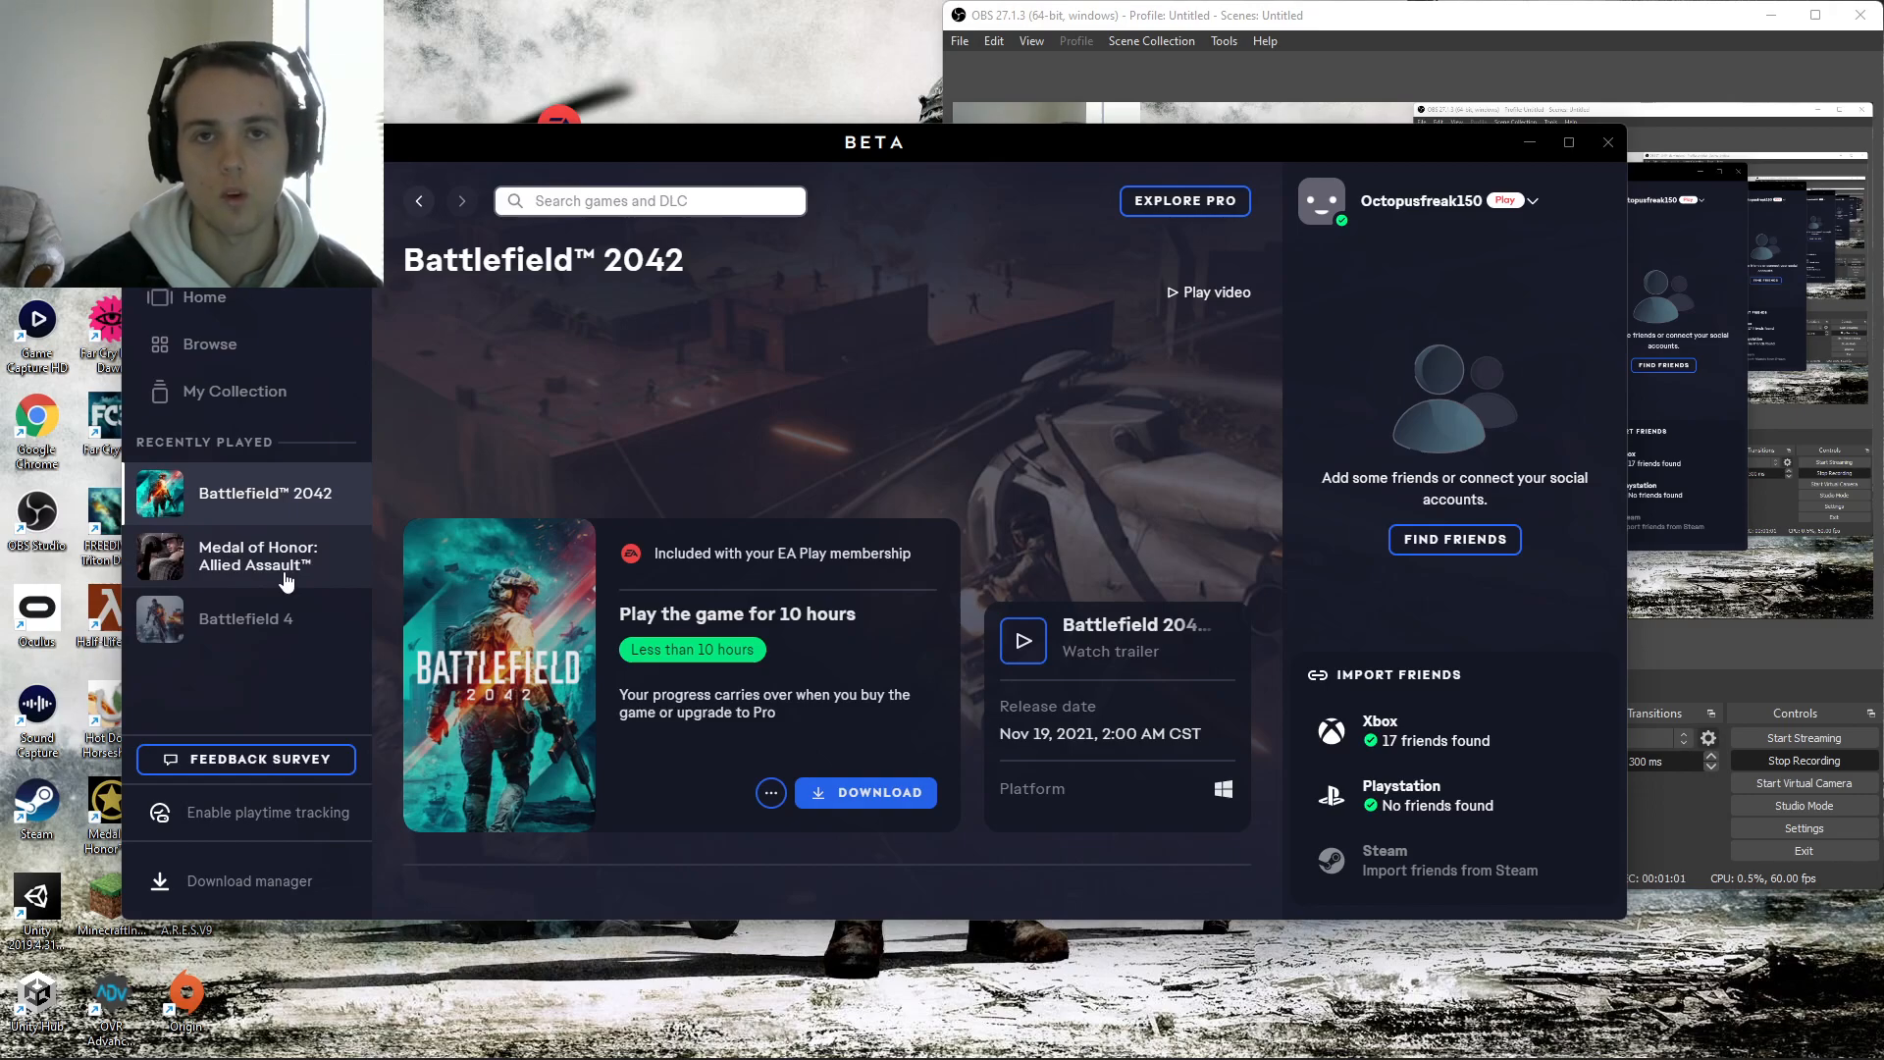